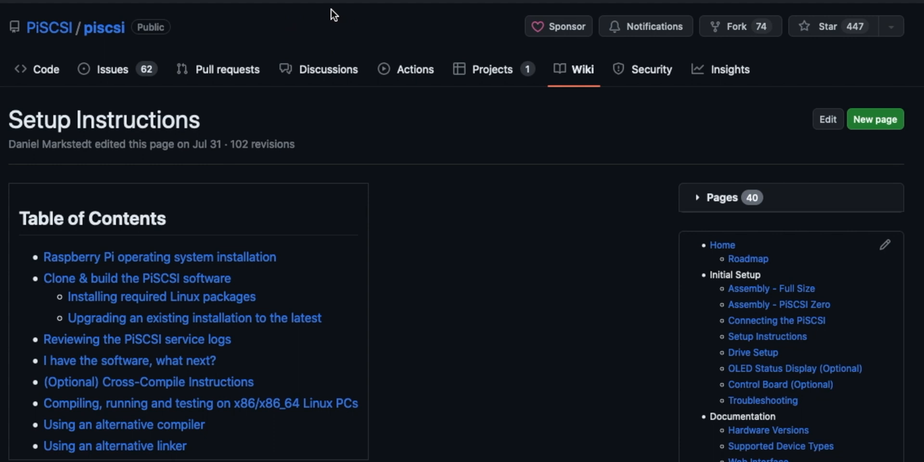
{"action": "mouse_move", "coordinate": [67, 39]}
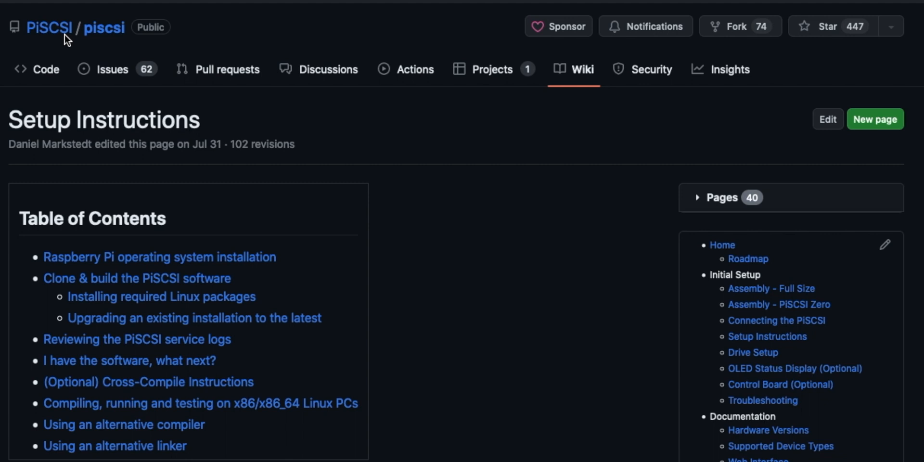
{"action": "mouse_move", "coordinate": [110, 40]}
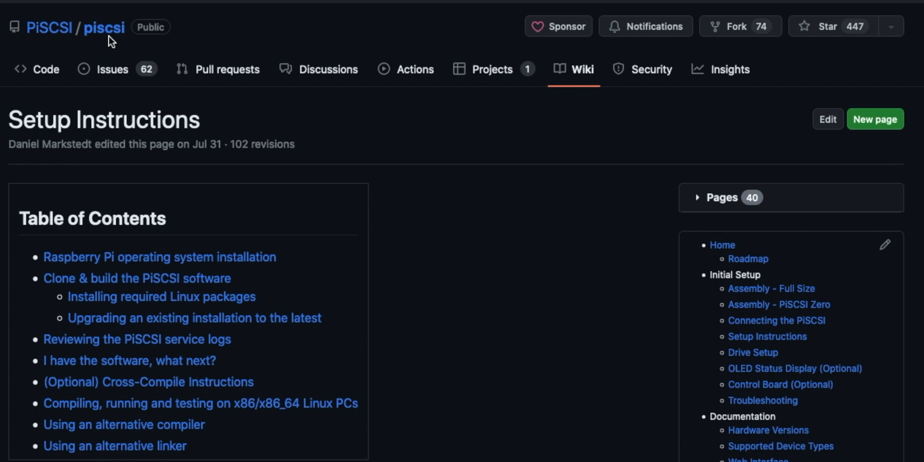
Open PiSCSI Releases and scroll to the April 2023 Release's SD card image assets
{"action": "scroll", "scroll_direction": "down", "scroll_amount": 3}
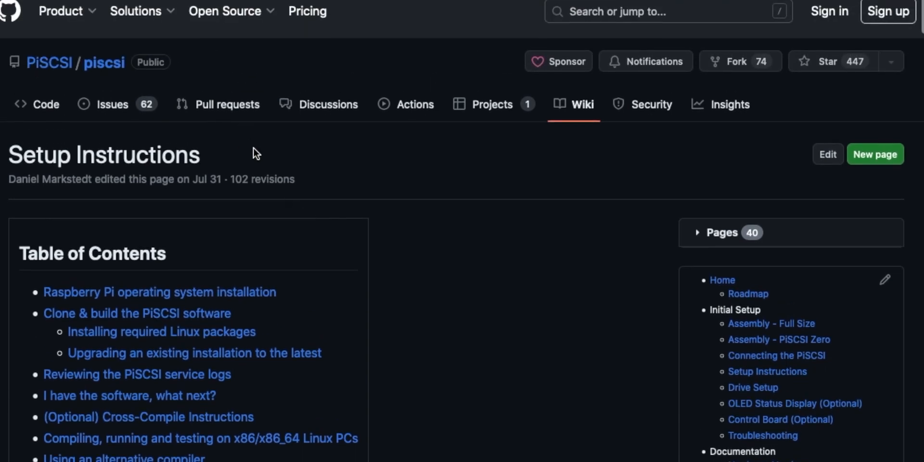
{"action": "scroll", "scroll_direction": "down", "scroll_amount": 3}
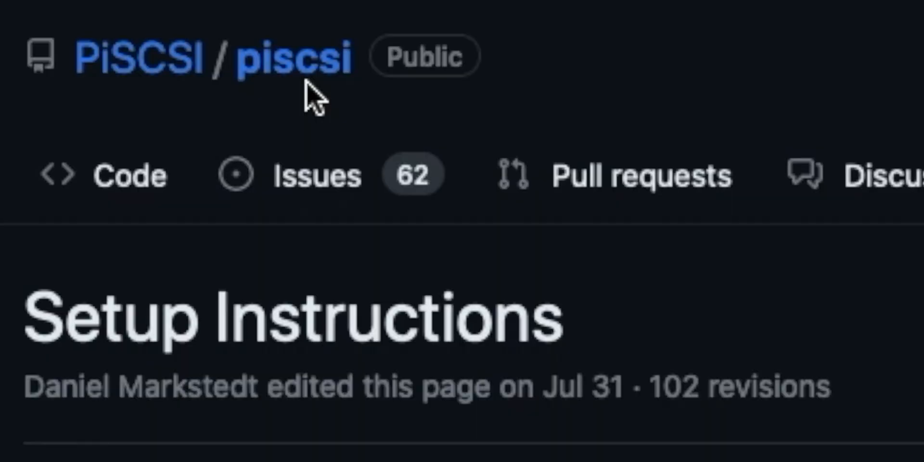
{"action": "scroll", "scroll_direction": "down", "scroll_amount": 3}
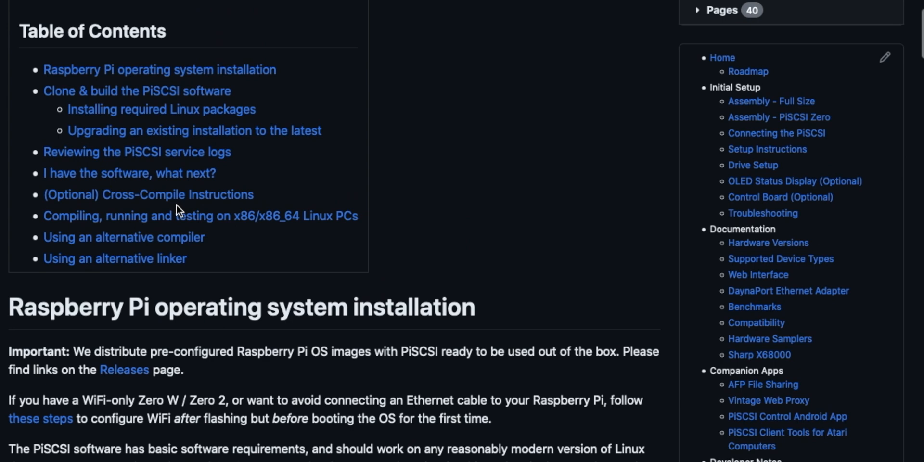
{"action": "mouse_move", "coordinate": [129, 378]}
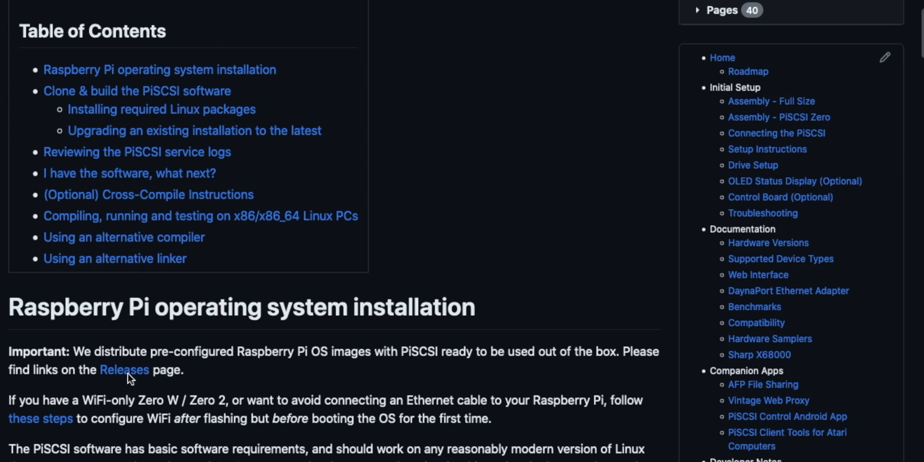
{"action": "mouse_move", "coordinate": [124, 370]}
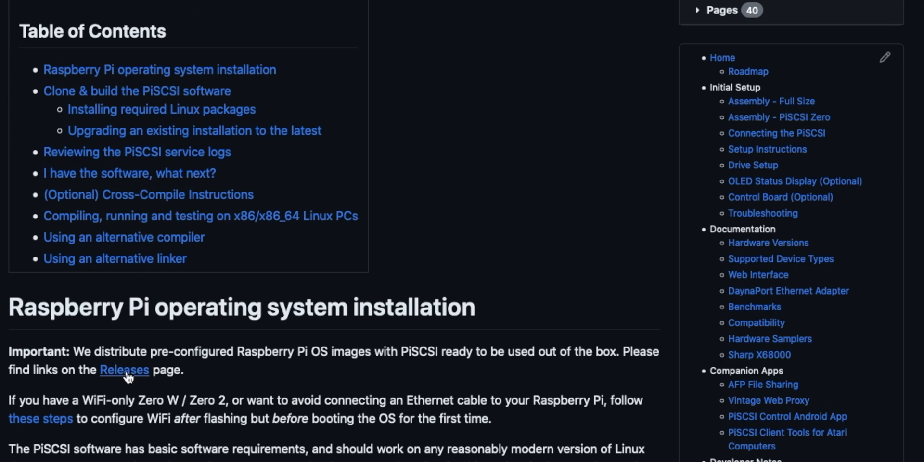
{"action": "left_click", "coordinate": [124, 370]}
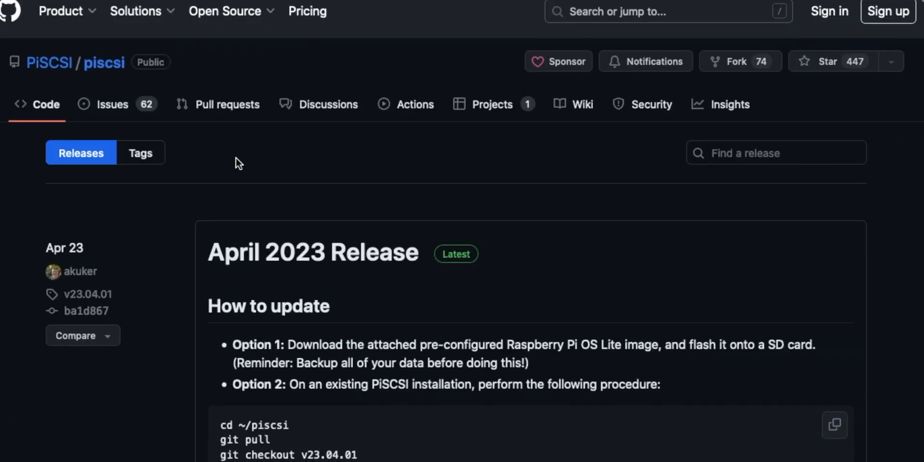
{"action": "scroll", "scroll_direction": "down", "scroll_amount": 3}
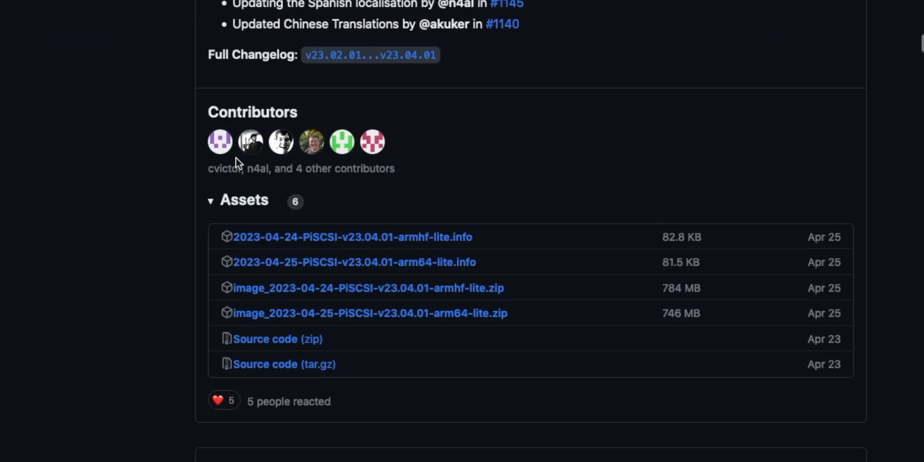
{"action": "scroll", "scroll_direction": "down", "scroll_amount": 3}
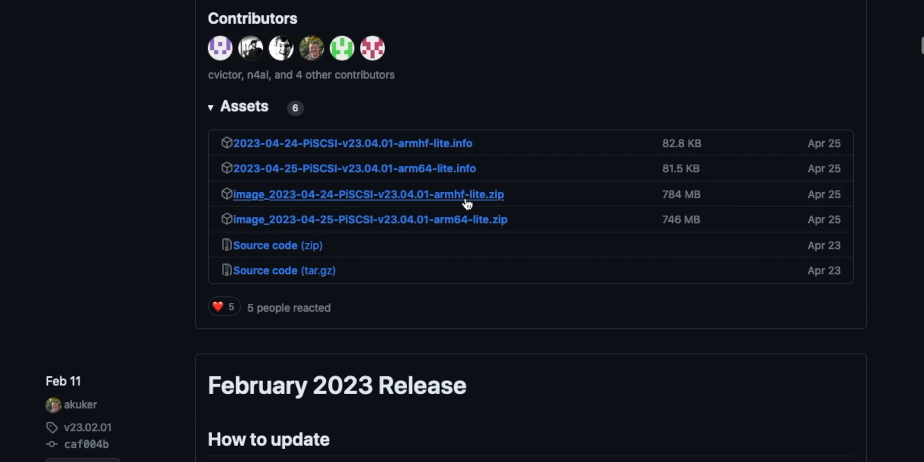
{"action": "mouse_move", "coordinate": [384, 213]}
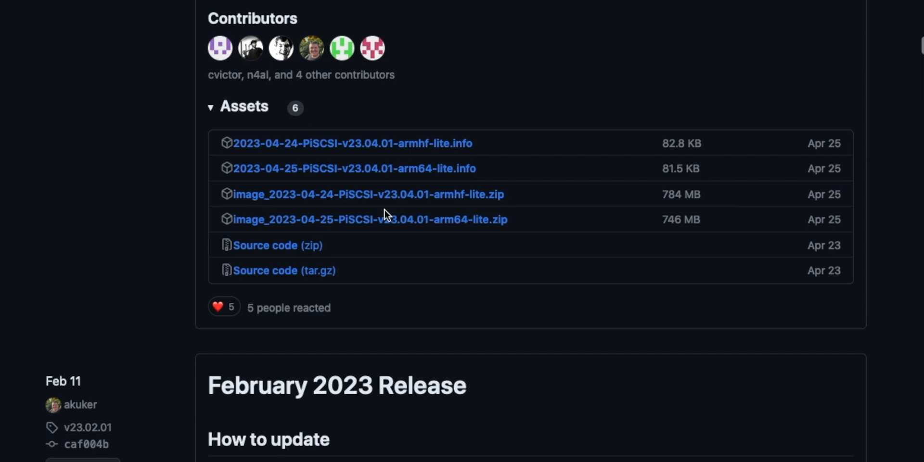
{"action": "mouse_move", "coordinate": [368, 194]}
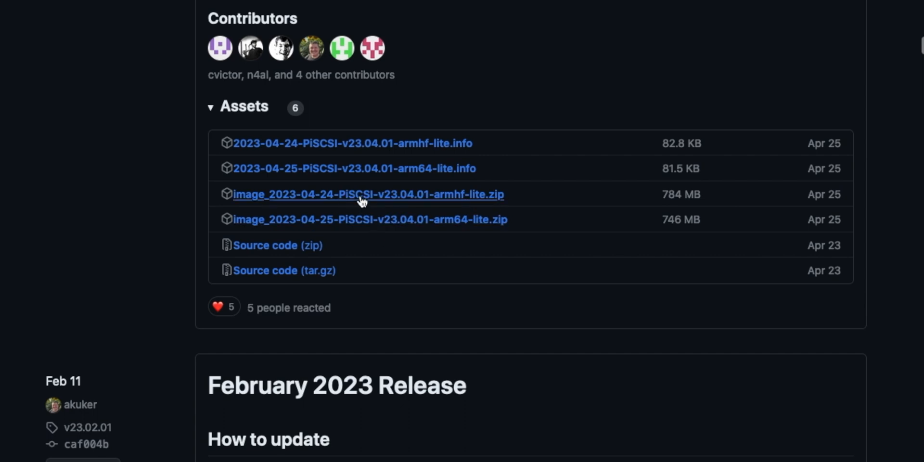
{"action": "mouse_move", "coordinate": [429, 208]}
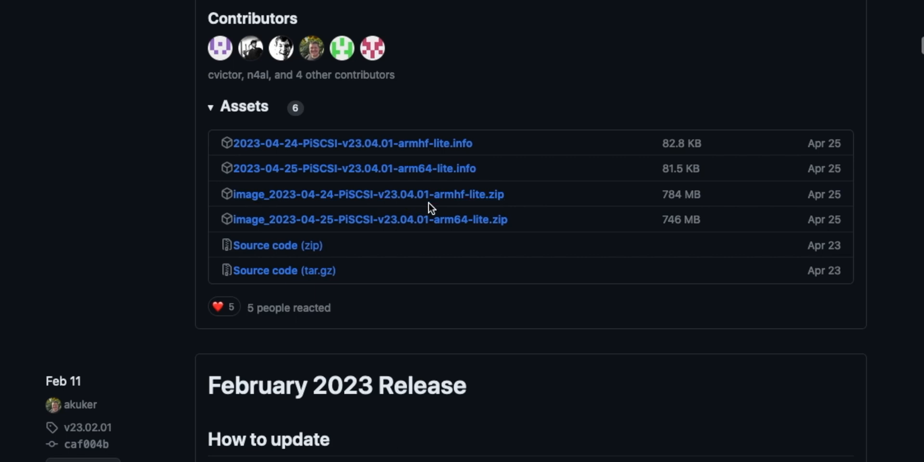
{"action": "mouse_move", "coordinate": [336, 226]}
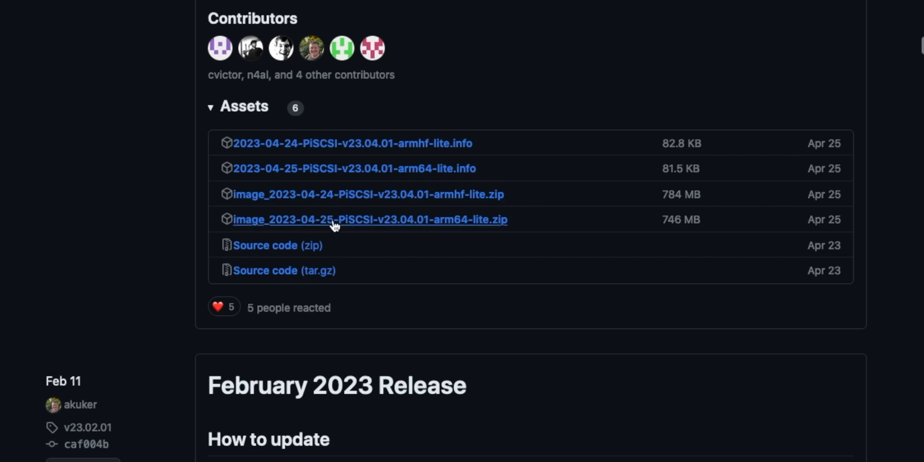
{"action": "mouse_move", "coordinate": [393, 205]}
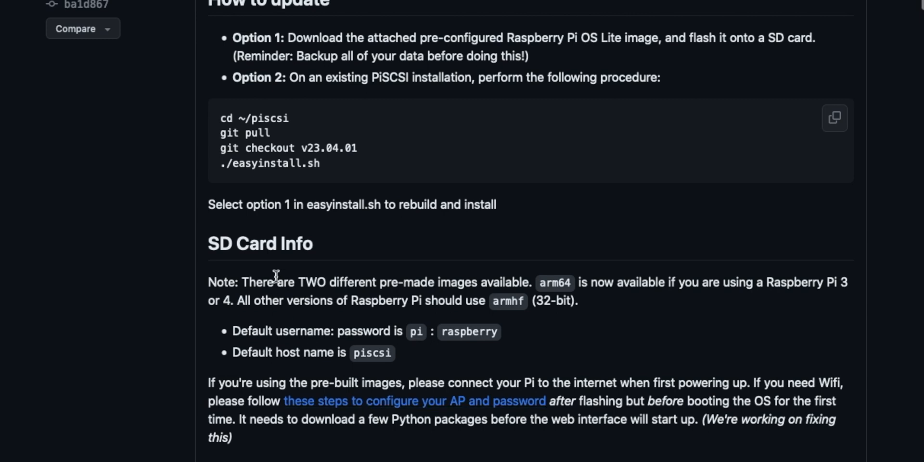
{"action": "mouse_move", "coordinate": [344, 407]}
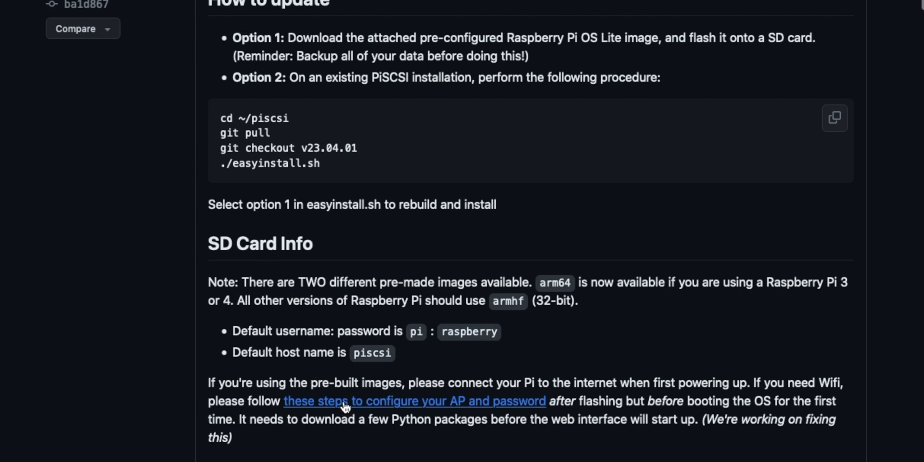
{"action": "mouse_move", "coordinate": [469, 404]}
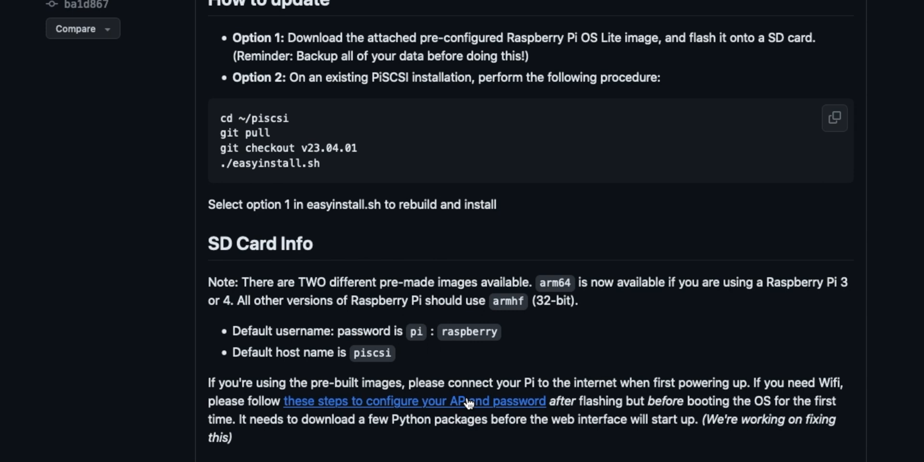
{"action": "mouse_move", "coordinate": [466, 404]}
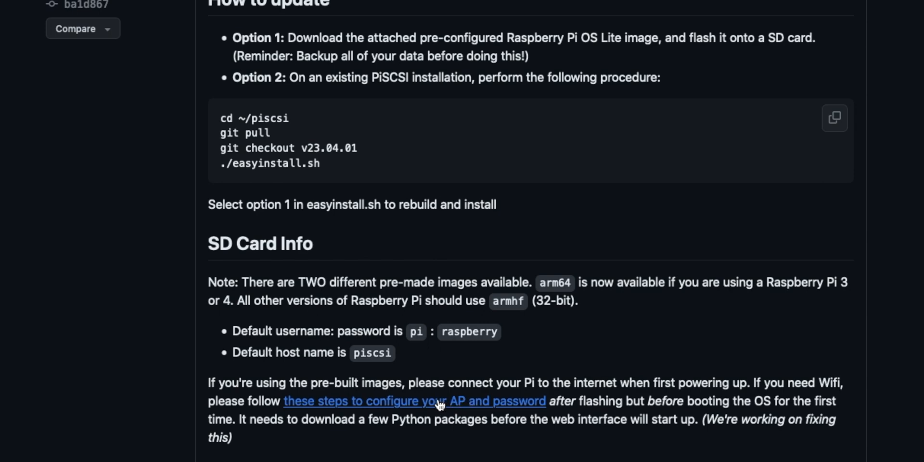
Follow the 'configure your AP and password' link to the Raspberry Pi networking docs
{"action": "left_click", "coordinate": [414, 401]}
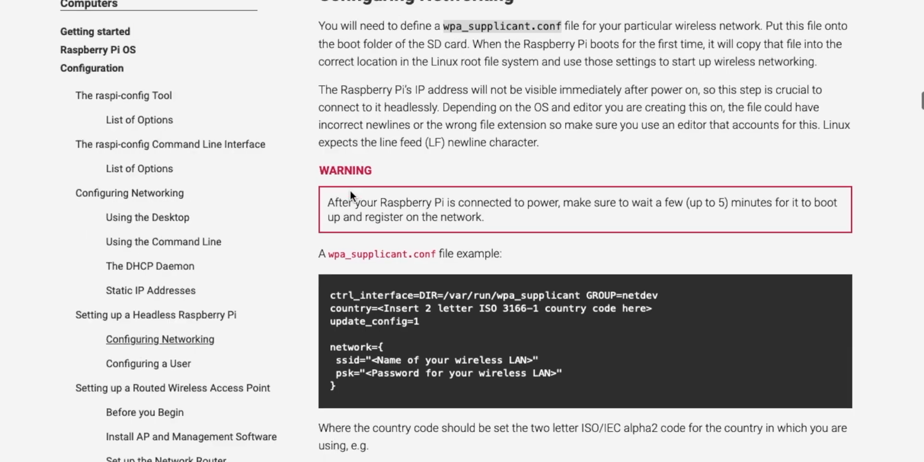
{"action": "mouse_move", "coordinate": [420, 367]}
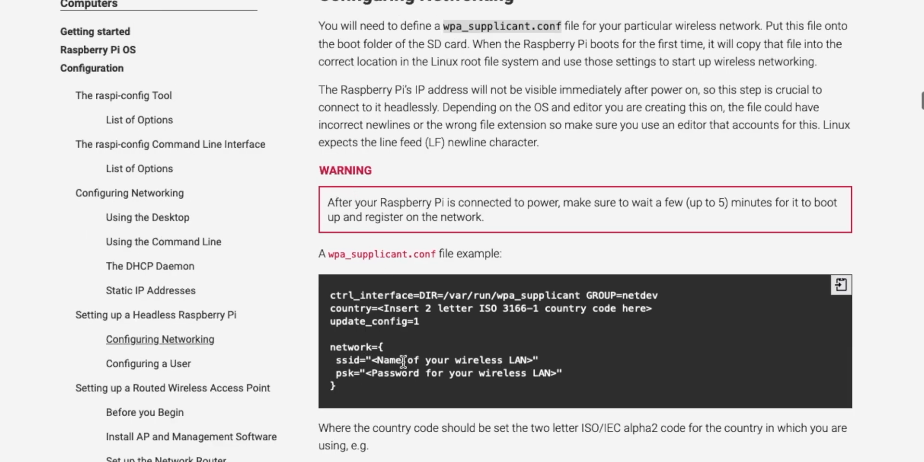
{"action": "scroll", "scroll_direction": "down", "scroll_amount": 3}
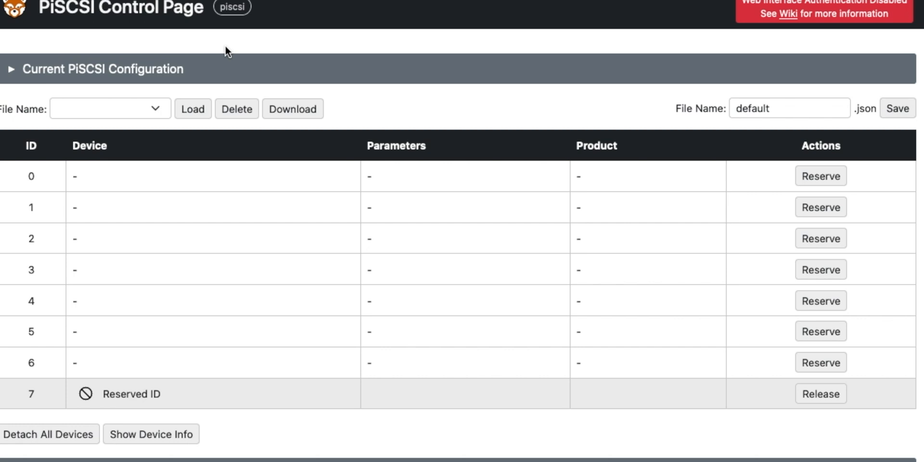
{"action": "mouse_move", "coordinate": [102, 128]}
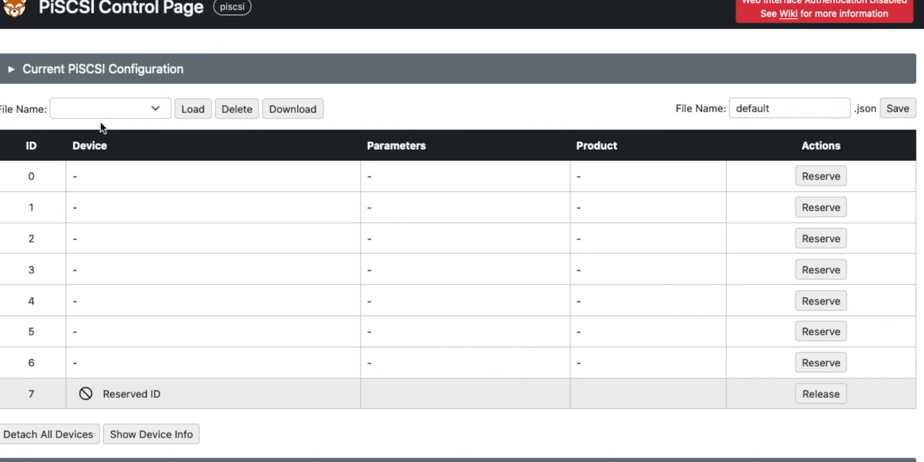
{"action": "scroll", "scroll_direction": "down", "scroll_amount": 3}
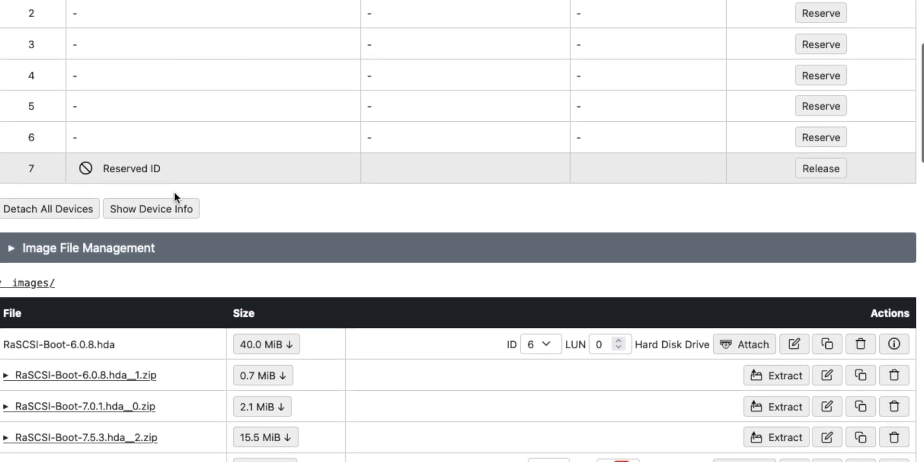
{"action": "scroll", "scroll_direction": "up", "scroll_amount": 3}
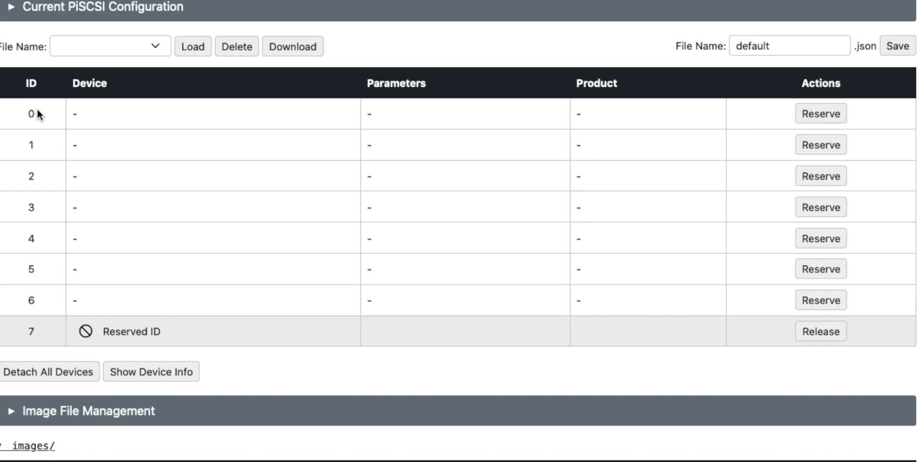
{"action": "scroll", "scroll_direction": "down", "scroll_amount": 3}
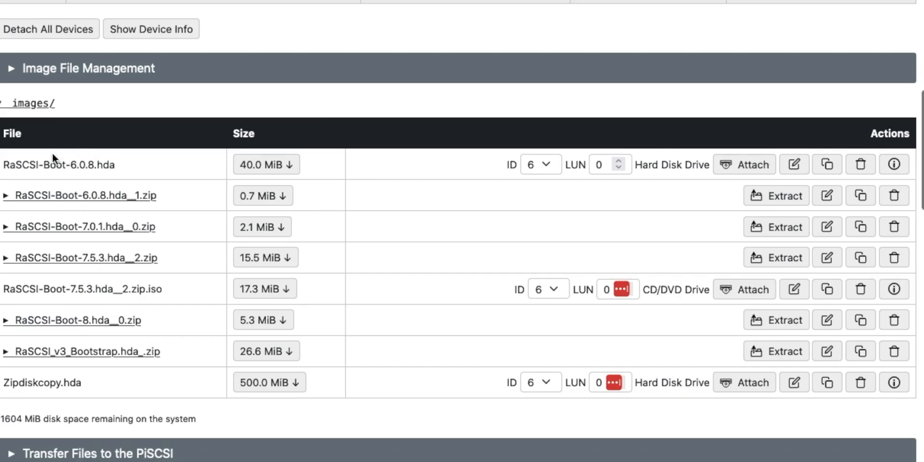
{"action": "scroll", "scroll_direction": "down", "scroll_amount": 3}
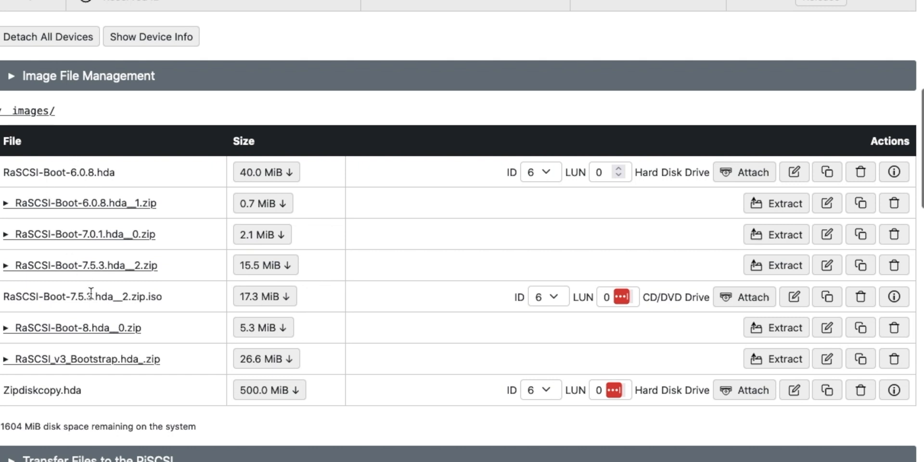
{"action": "mouse_move", "coordinate": [94, 302]}
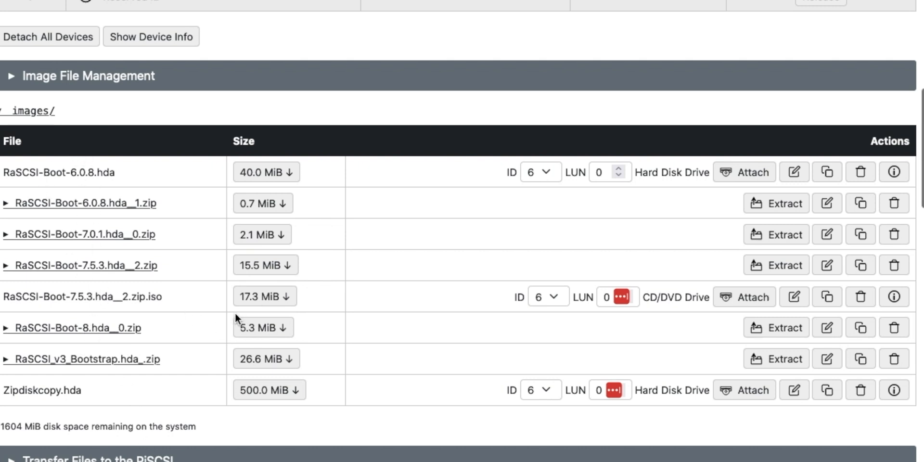
{"action": "mouse_move", "coordinate": [187, 312]}
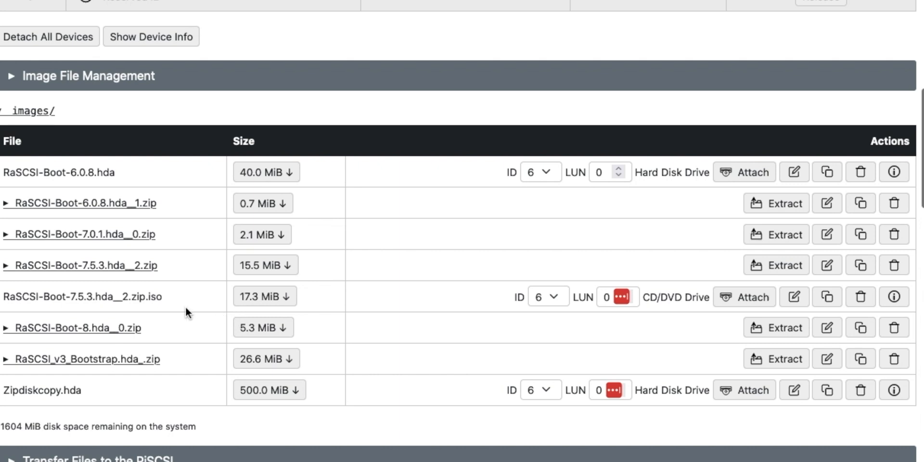
{"action": "mouse_move", "coordinate": [172, 312]}
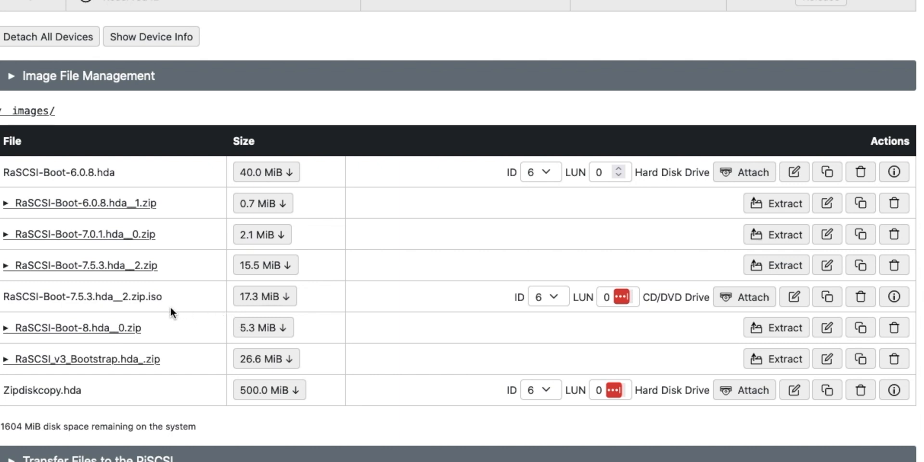
{"action": "mouse_move", "coordinate": [83, 209]}
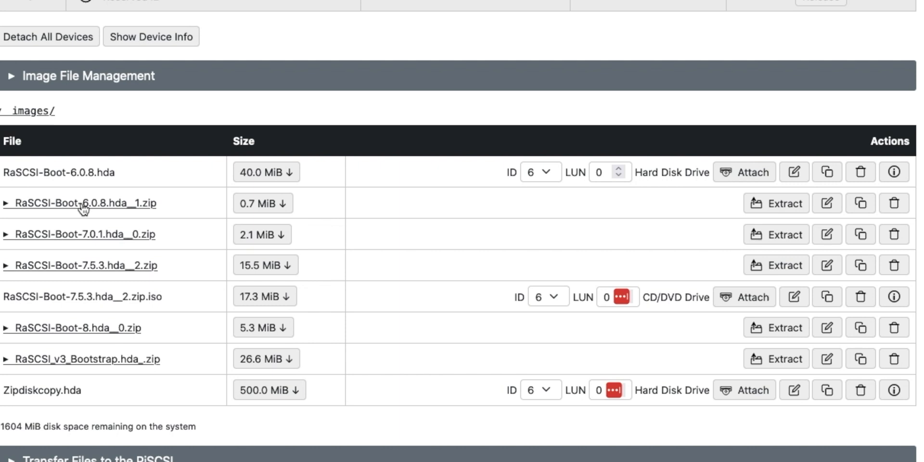
{"action": "mouse_move", "coordinate": [33, 212]}
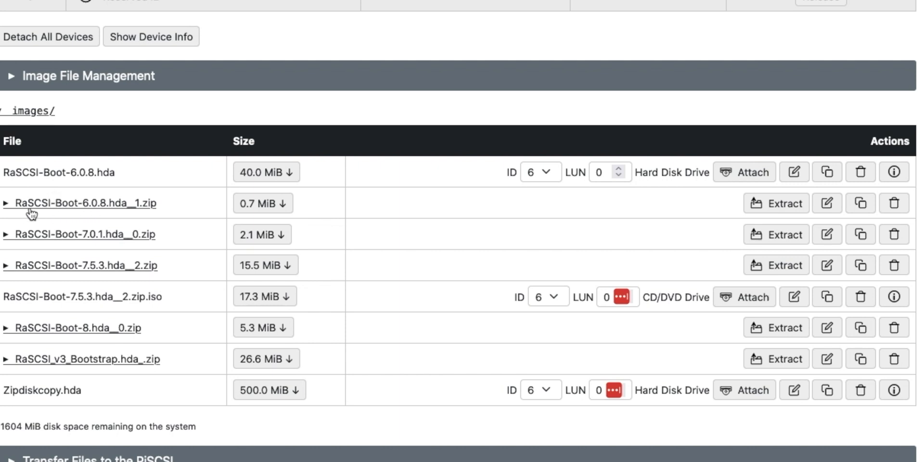
{"action": "mouse_move", "coordinate": [87, 204]}
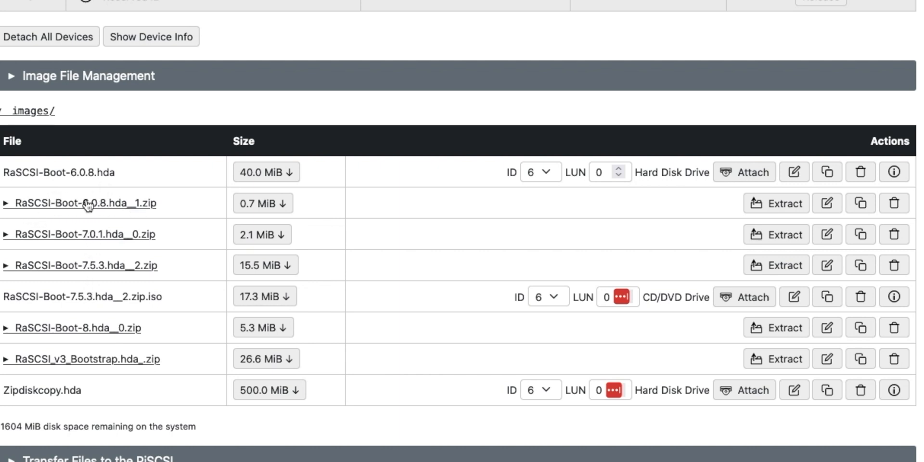
{"action": "mouse_move", "coordinate": [81, 248]}
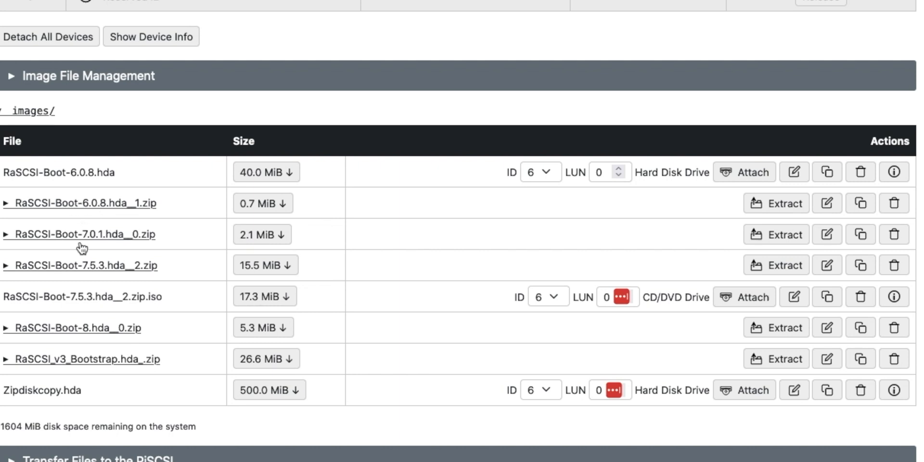
{"action": "mouse_move", "coordinate": [567, 262]}
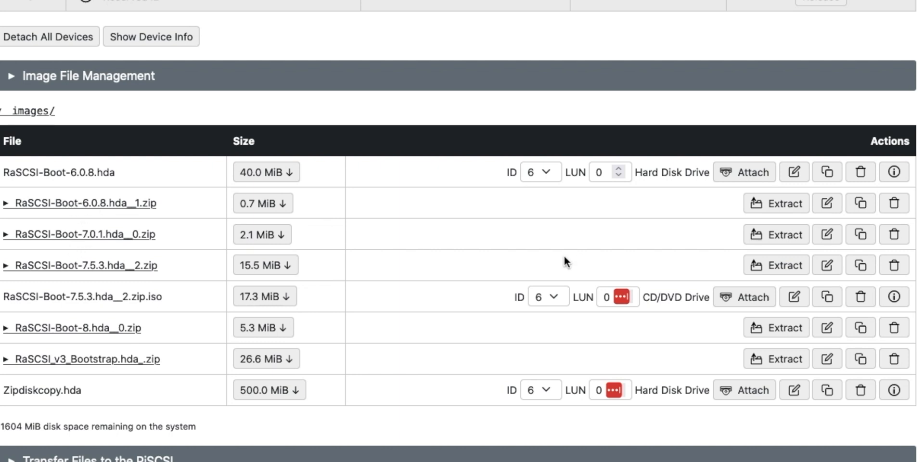
{"action": "mouse_move", "coordinate": [268, 218]}
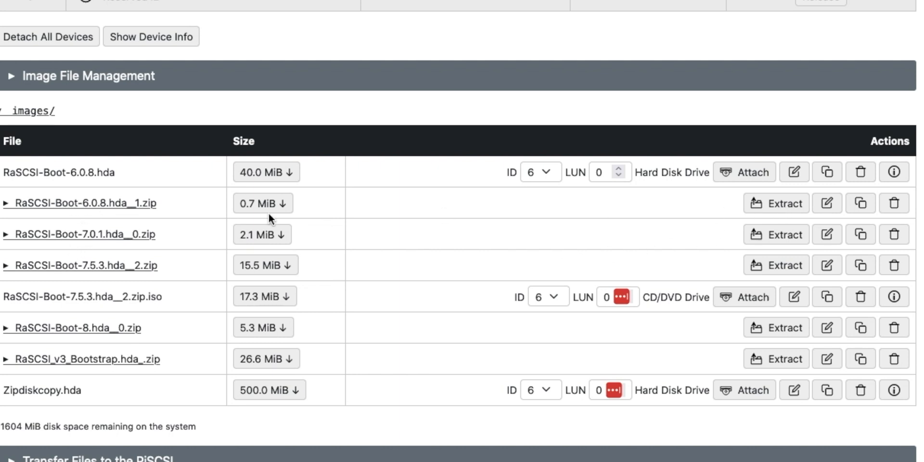
{"action": "mouse_move", "coordinate": [11, 187]}
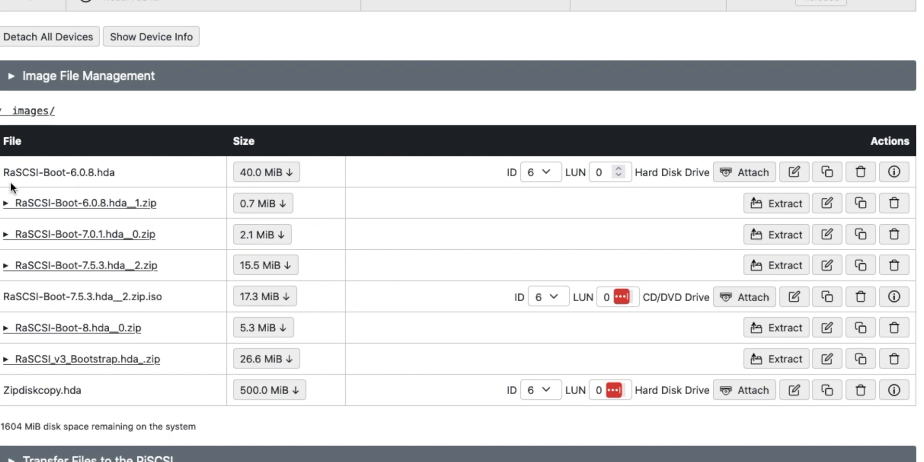
{"action": "mouse_move", "coordinate": [121, 178]}
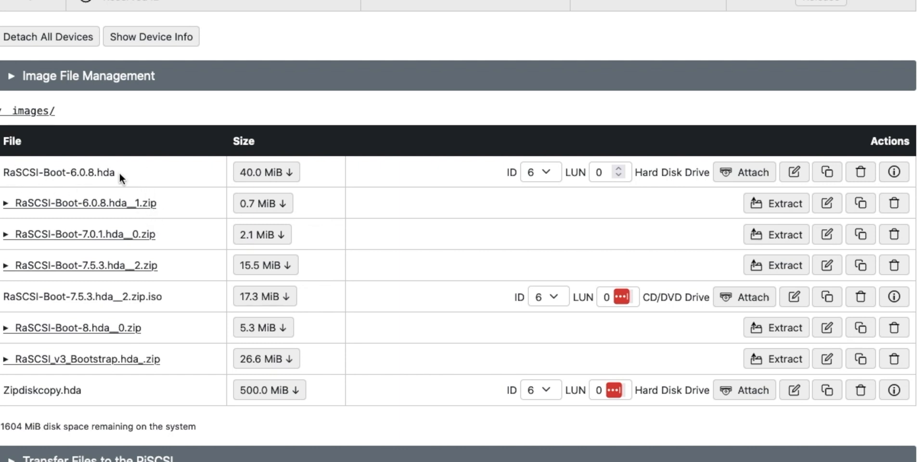
{"action": "mouse_move", "coordinate": [448, 205]}
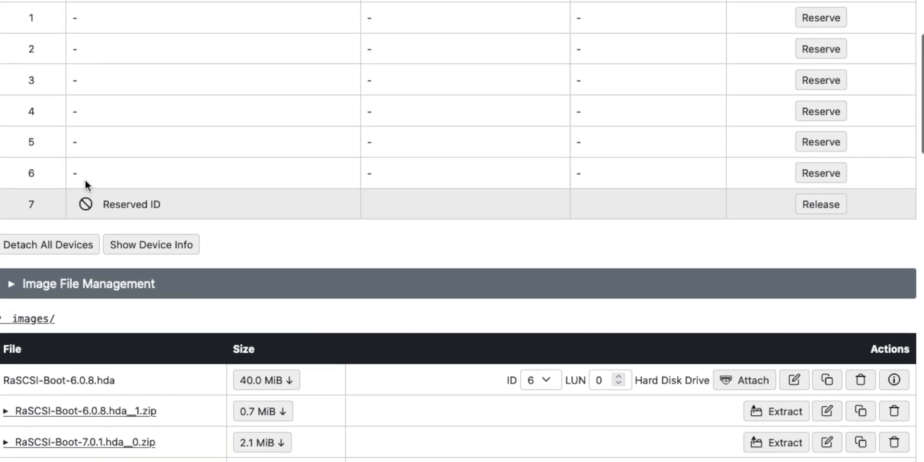
{"action": "scroll", "scroll_direction": "down", "scroll_amount": 3}
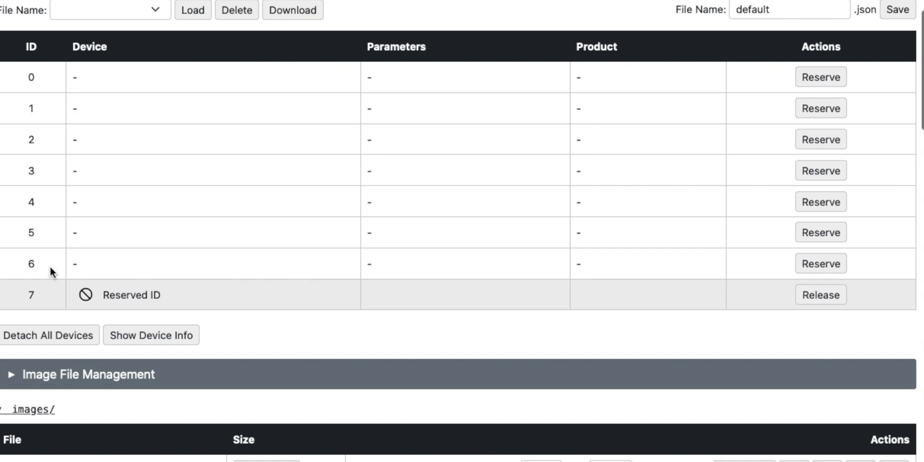
{"action": "scroll", "scroll_direction": "down", "scroll_amount": 3}
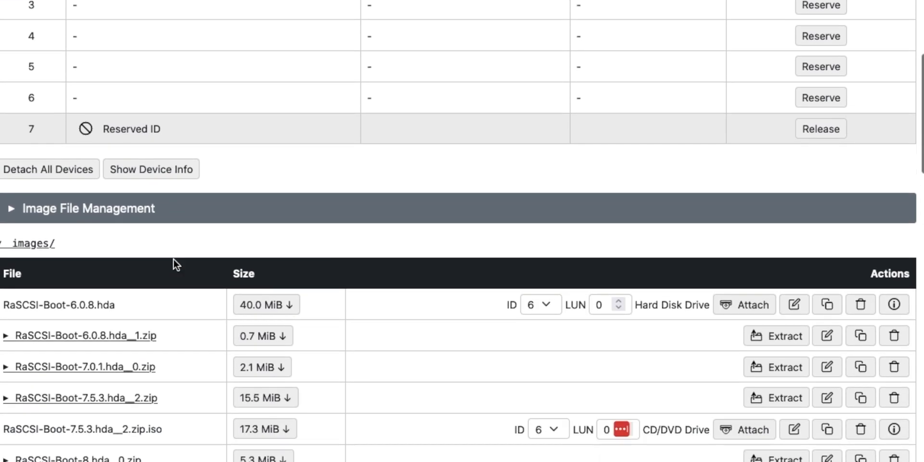
{"action": "scroll", "scroll_direction": "down", "scroll_amount": 3}
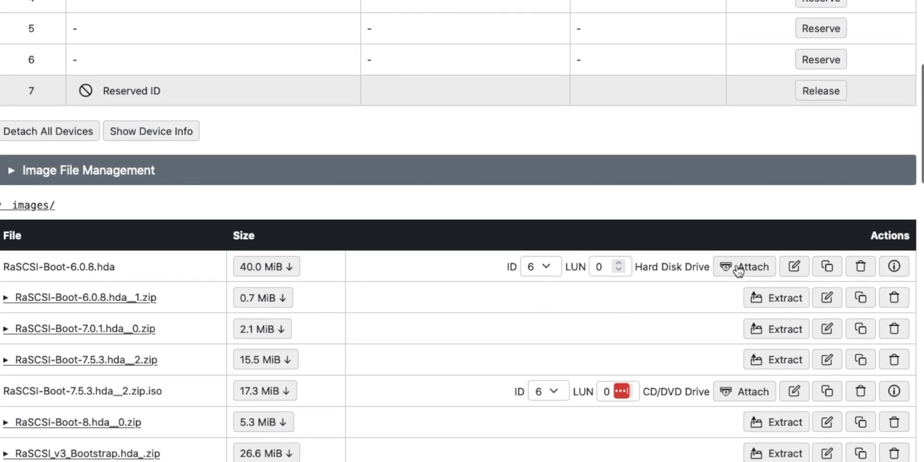
{"action": "mouse_move", "coordinate": [749, 266]}
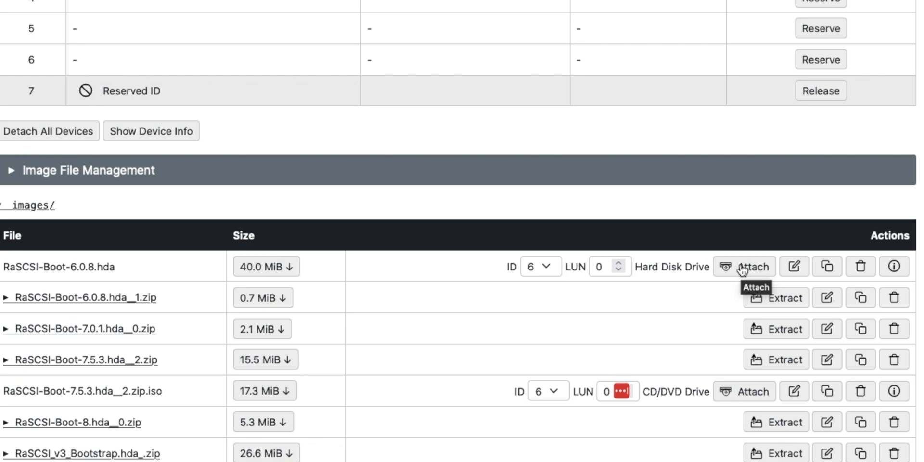